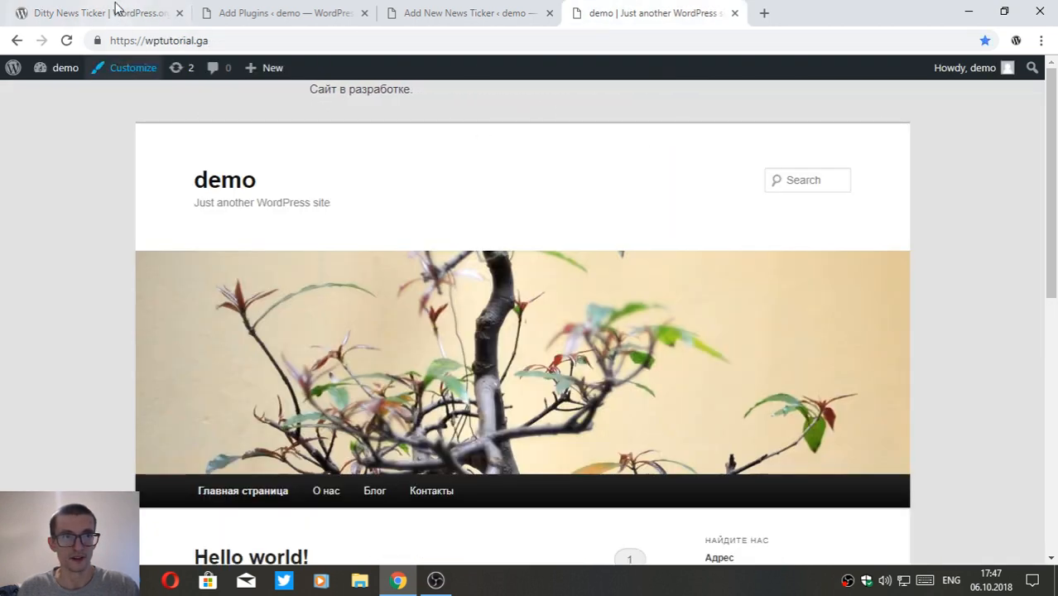
Review Ditty News Ticker's wordpress.org page, then confirm it shows as Active in Add Plugins.
{"action": "left_click", "coordinate": [98, 13]}
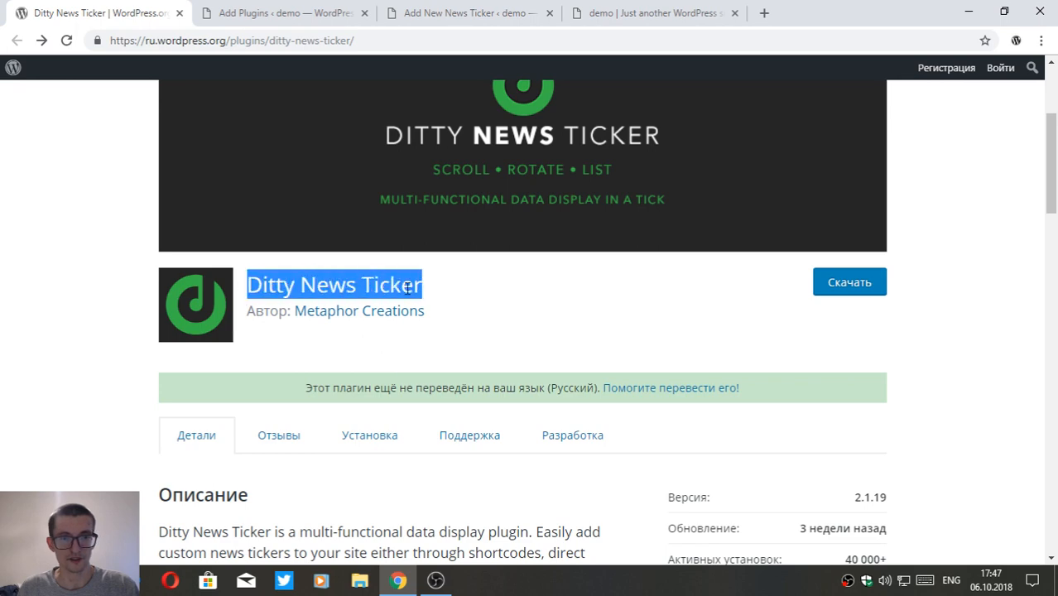
{"action": "left_click", "coordinate": [285, 13]}
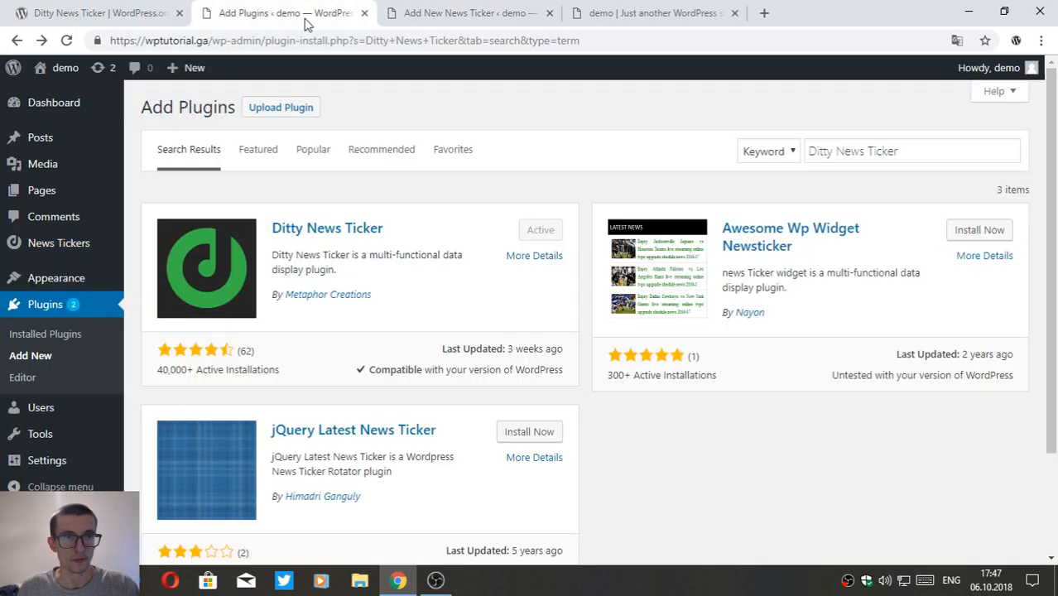
{"action": "left_click", "coordinate": [891, 150]}
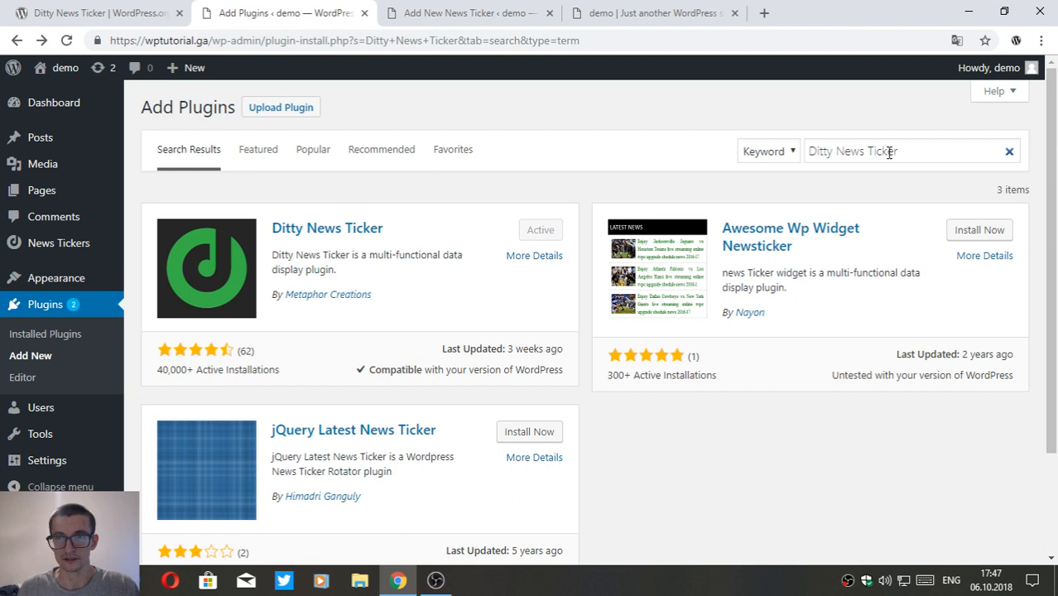
{"action": "mouse_move", "coordinate": [258, 149]}
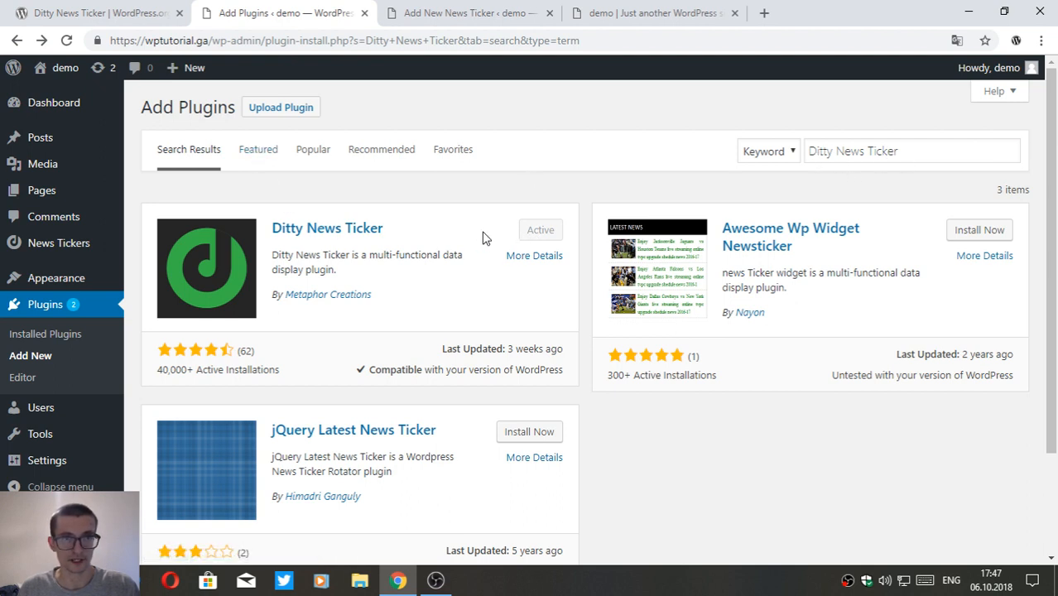
{"action": "mouse_move", "coordinate": [60, 242]}
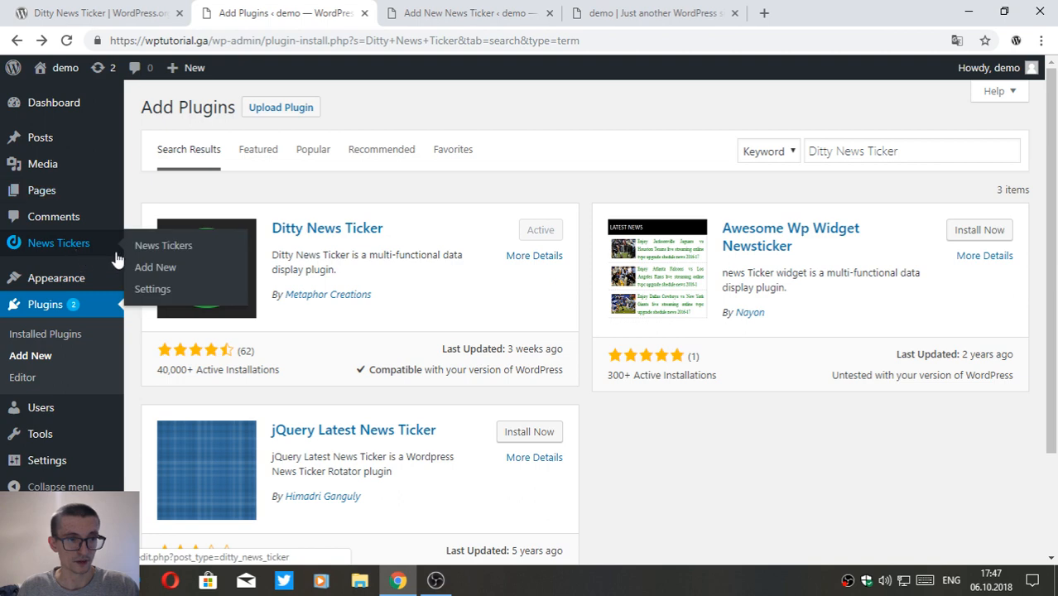
Create a new news ticker via News Tickers > Add New and title it "2".
{"action": "left_click", "coordinate": [156, 267]}
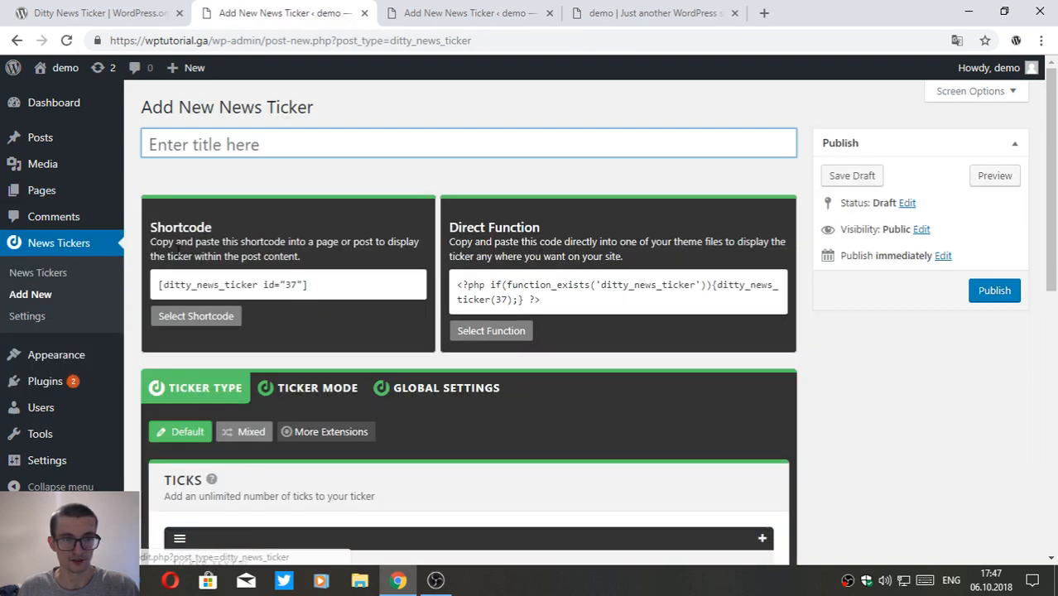
{"action": "left_click", "coordinate": [467, 142]}
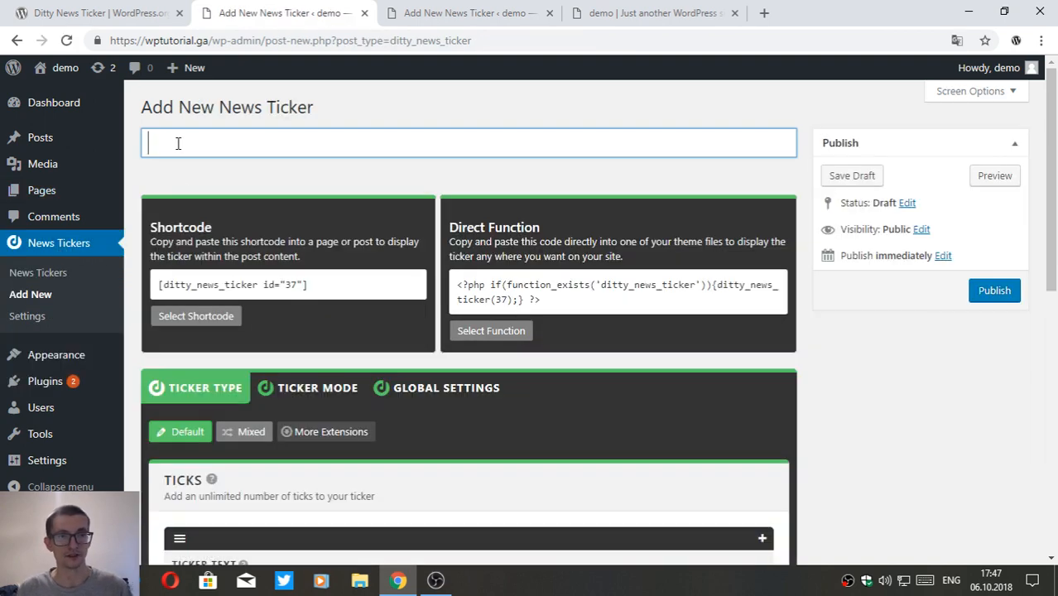
{"action": "type", "text": "2"}
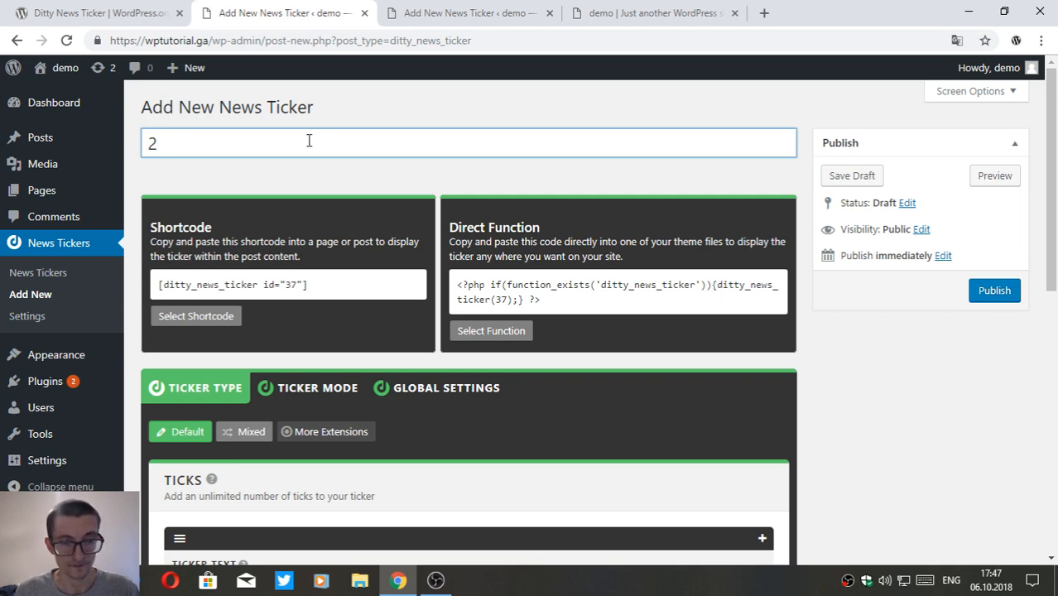
{"action": "scroll", "scroll_direction": "down", "scroll_amount": 3}
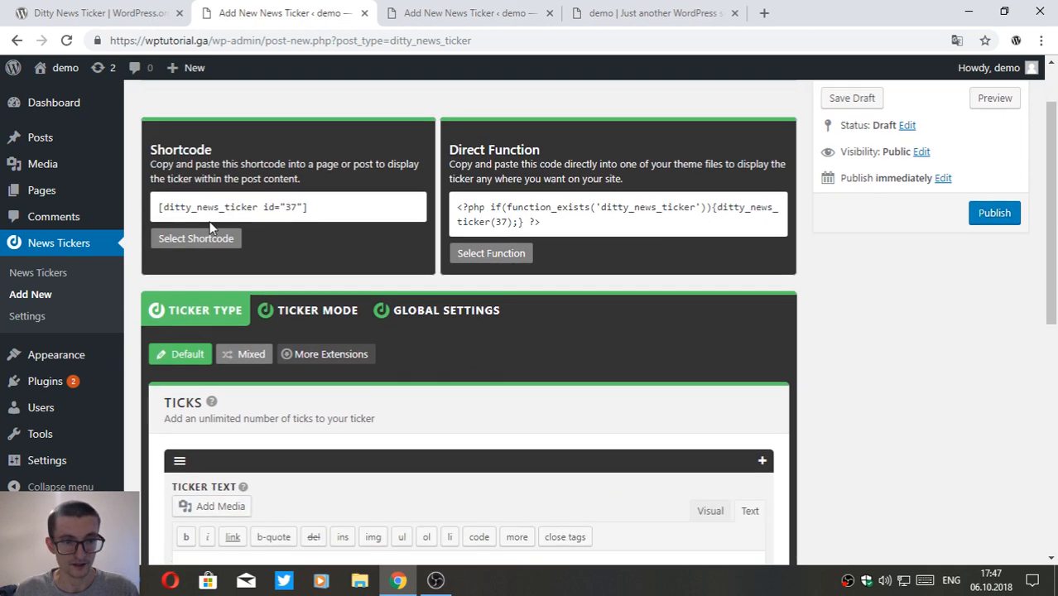
{"action": "type", "text": "2"}
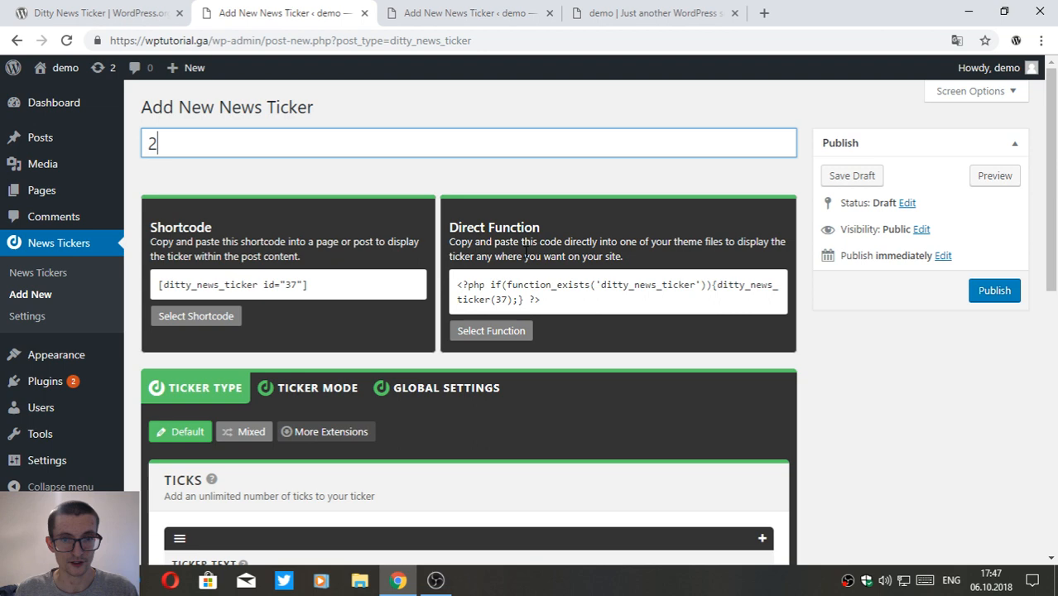
{"action": "scroll", "scroll_direction": "down", "scroll_amount": 3}
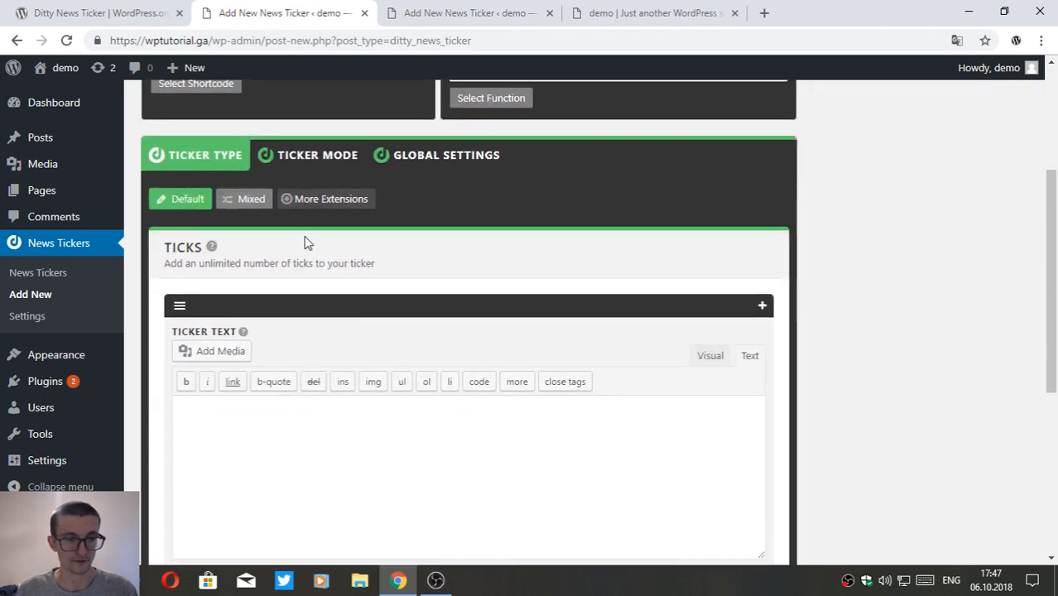
Enter the first tick's text "Site will work soon." in the Ticker Text editor's Text mode.
{"action": "scroll", "scroll_direction": "down", "scroll_amount": 3}
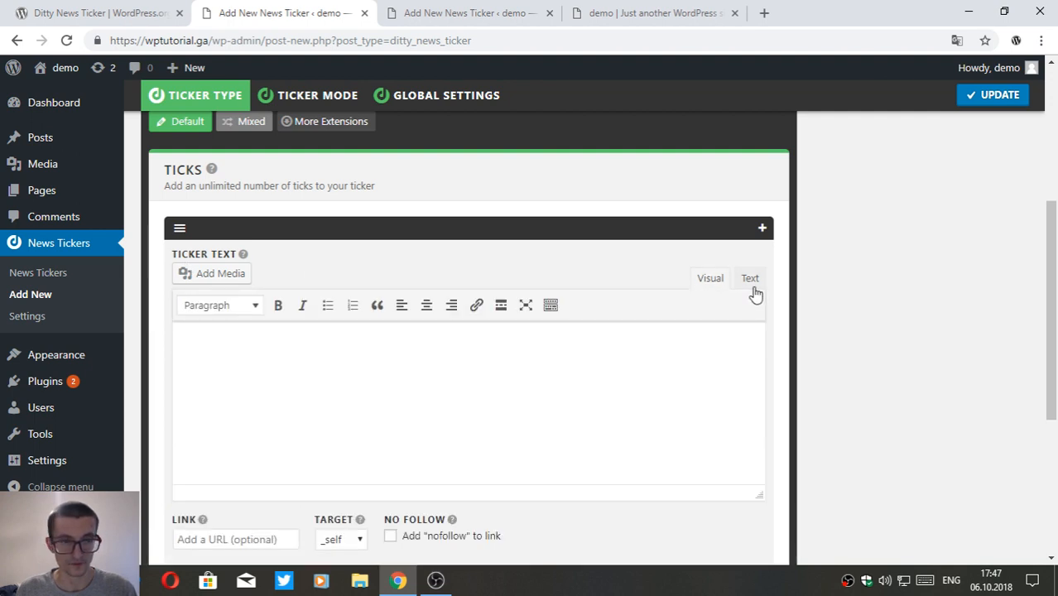
{"action": "left_click", "coordinate": [748, 278]}
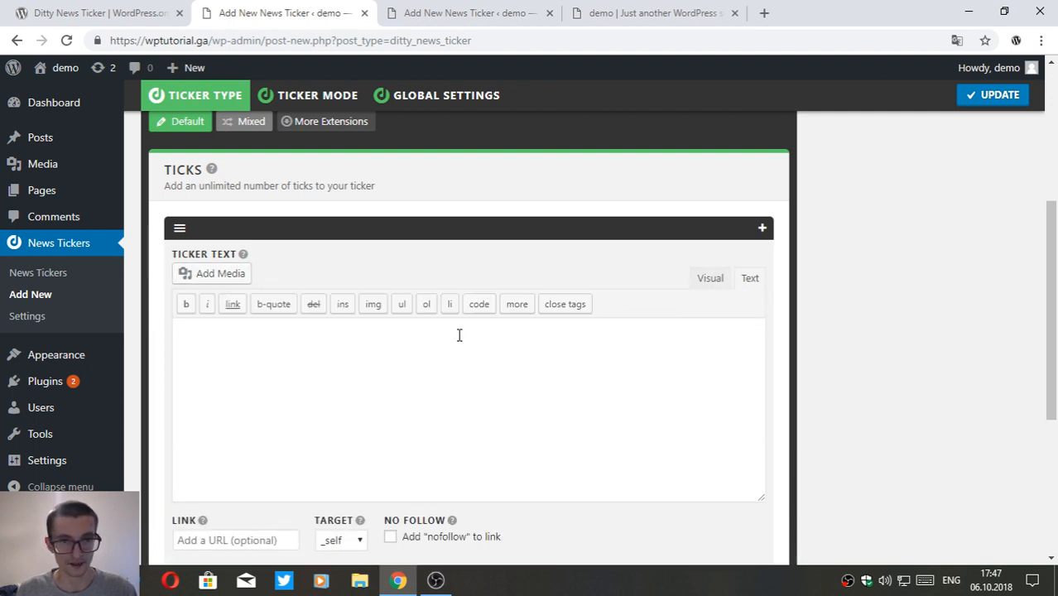
{"action": "mouse_move", "coordinate": [669, 273]}
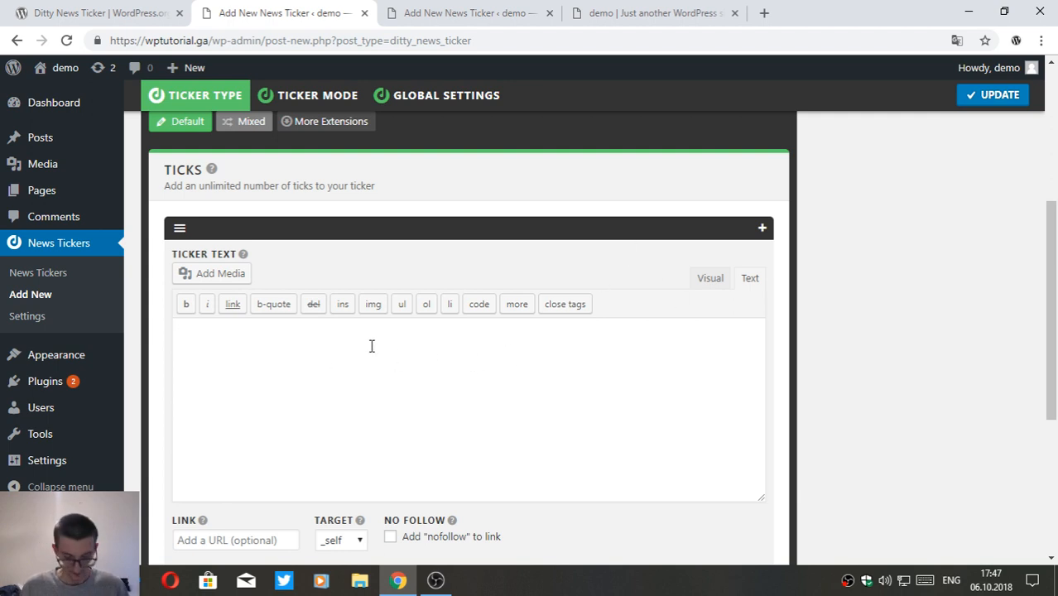
{"action": "type", "text": "Site will work soon."}
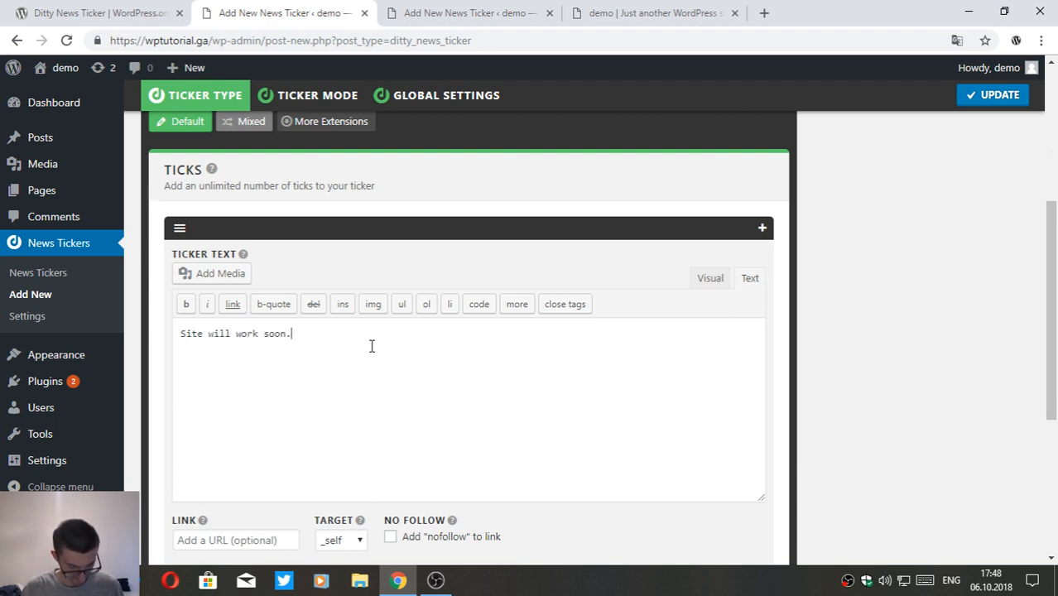
{"action": "mouse_move", "coordinate": [263, 255]}
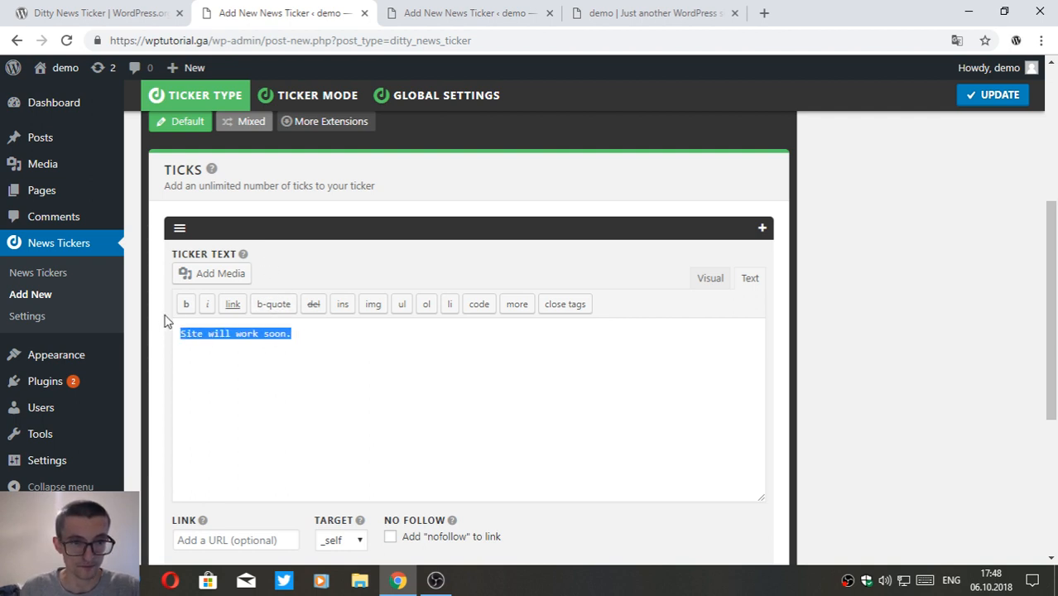
{"action": "left_click", "coordinate": [185, 305]}
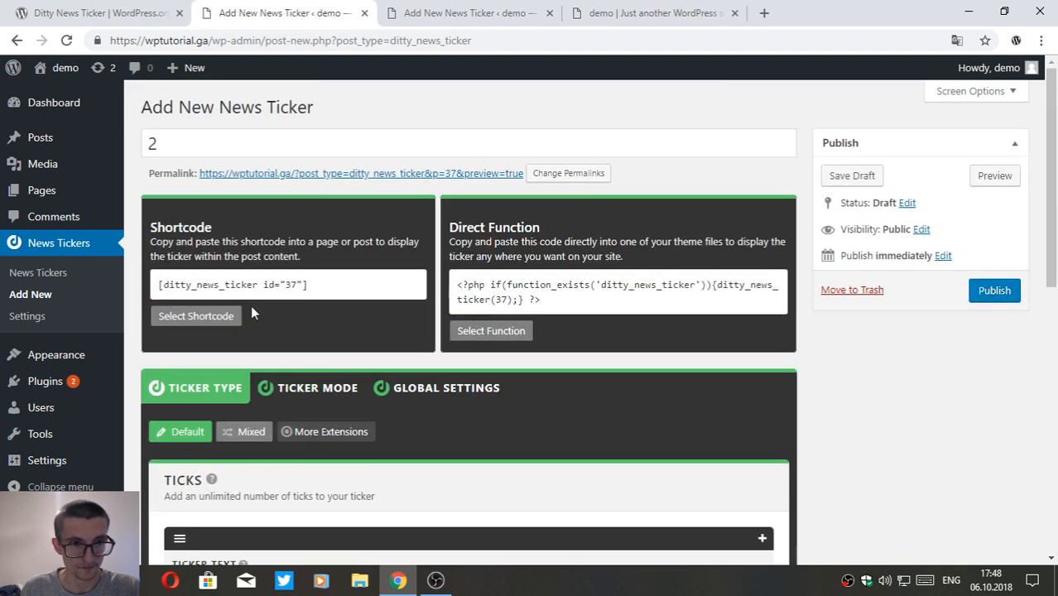
Select the ticker's shortcode, then open the О нас page from Pages > All Pages for editing.
{"action": "left_click", "coordinate": [195, 315]}
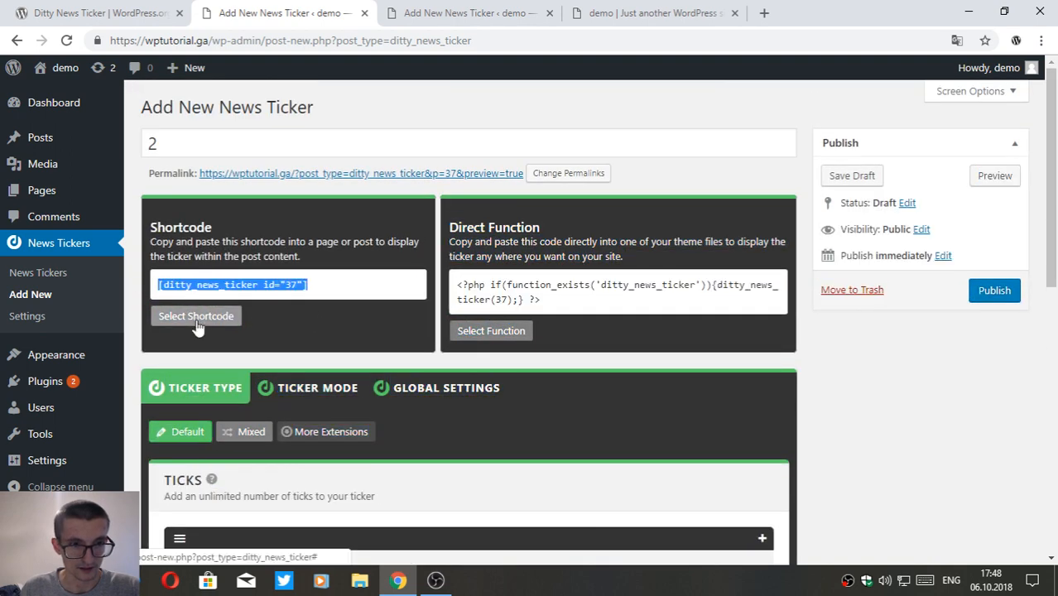
{"action": "mouse_move", "coordinate": [42, 188]}
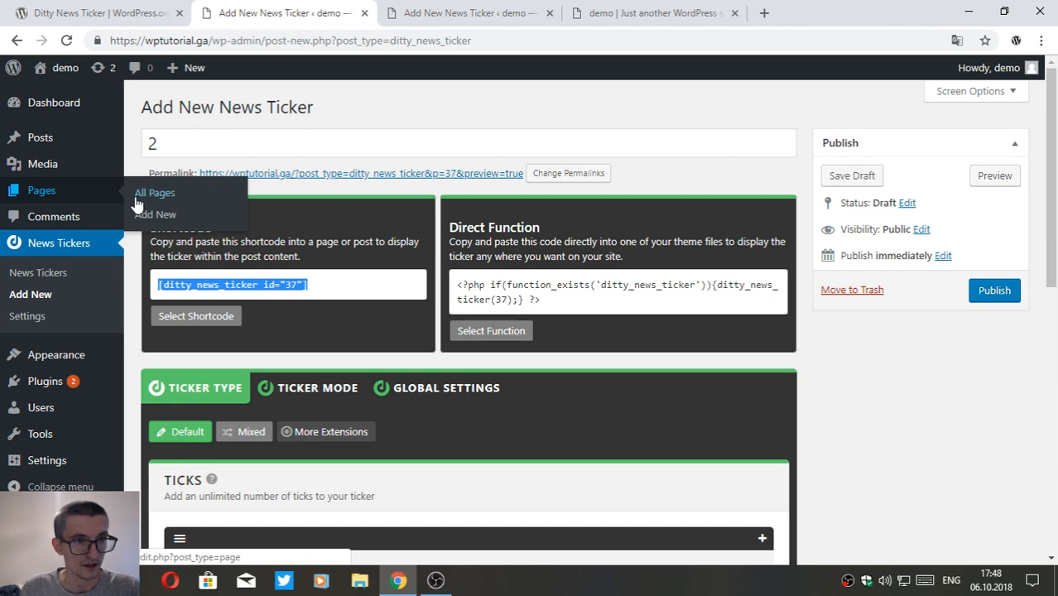
{"action": "left_click", "coordinate": [154, 192]}
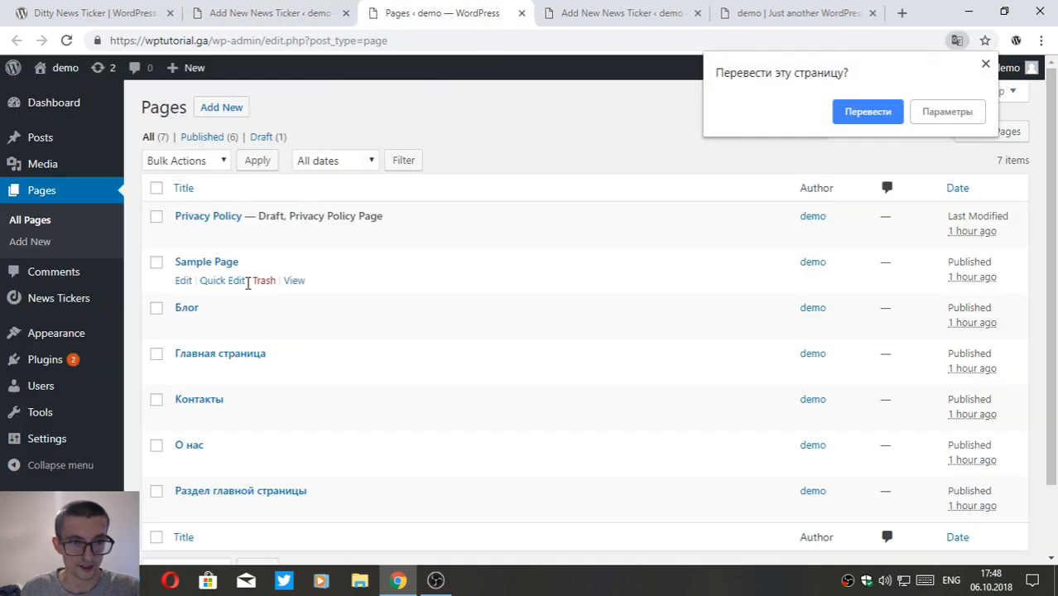
{"action": "left_click", "coordinate": [189, 443]}
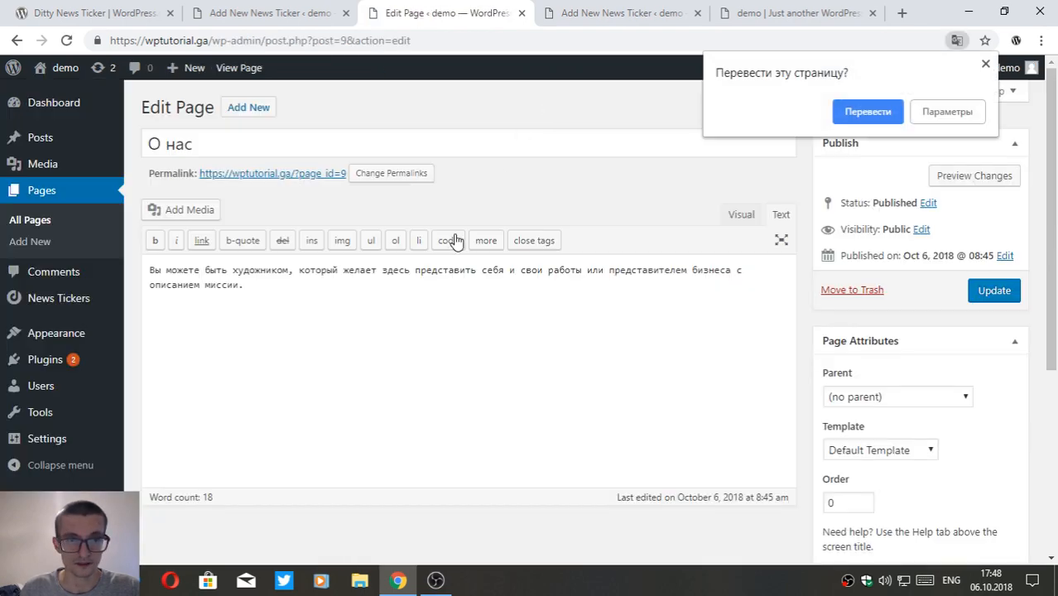
Copy the ticker shortcode, paste it at the top of the О нас page content and update the page.
{"action": "left_click", "coordinate": [985, 63]}
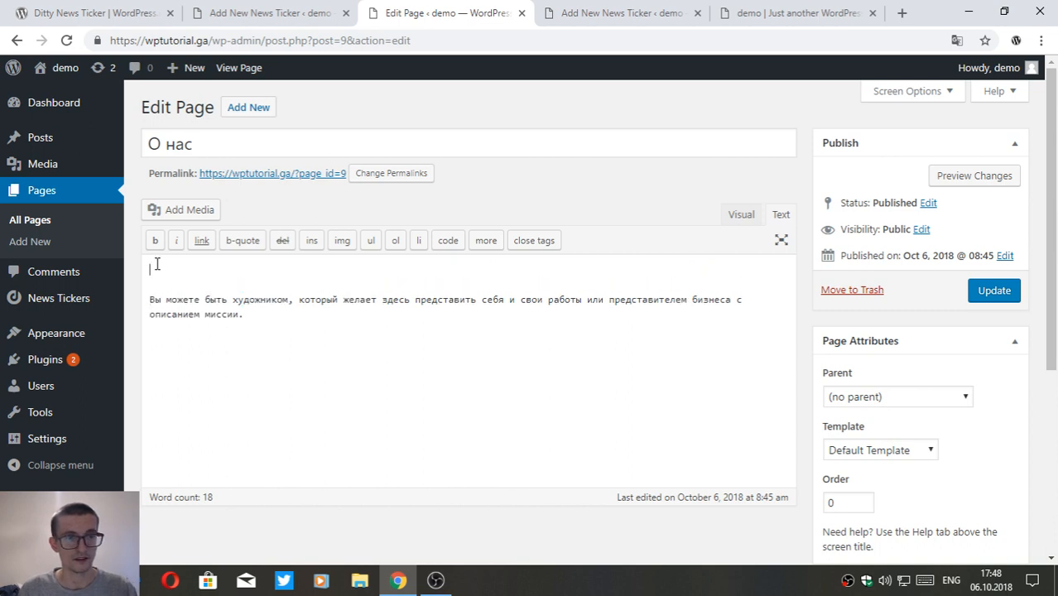
{"action": "left_click", "coordinate": [264, 13]}
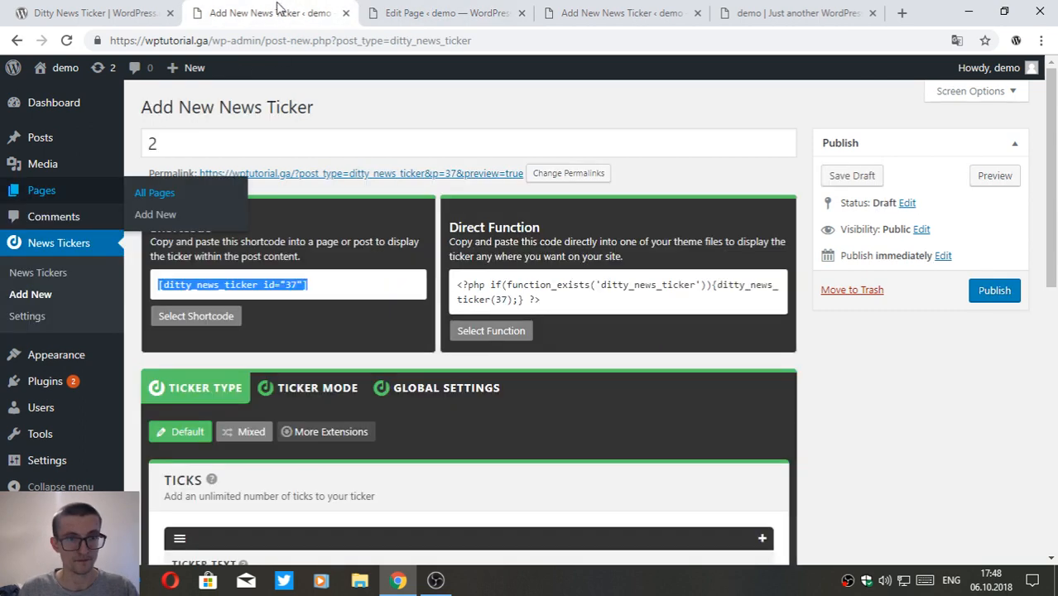
{"action": "right_click", "coordinate": [232, 285]}
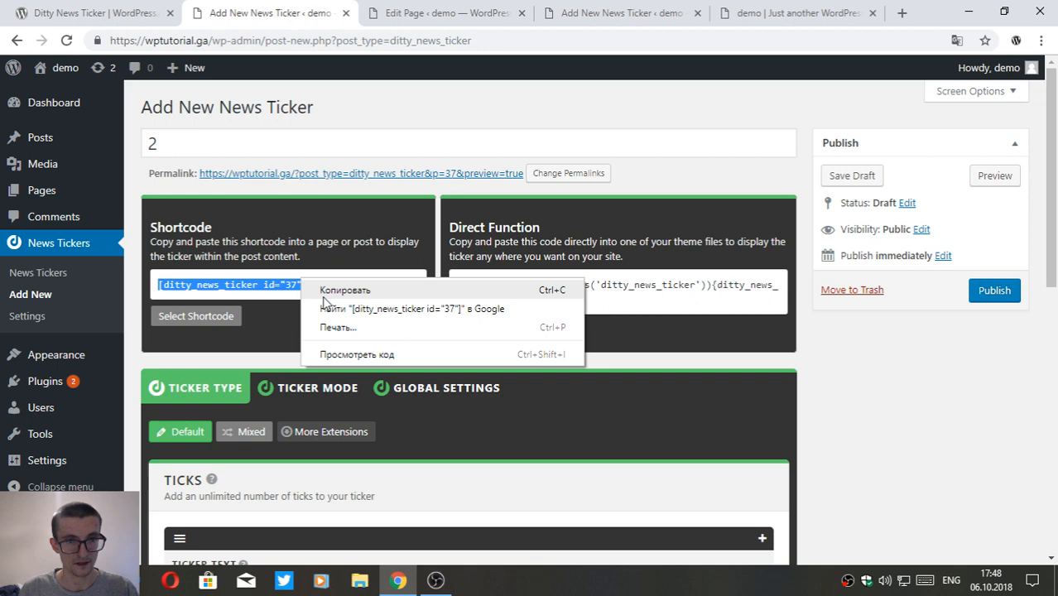
{"action": "left_click", "coordinate": [445, 13]}
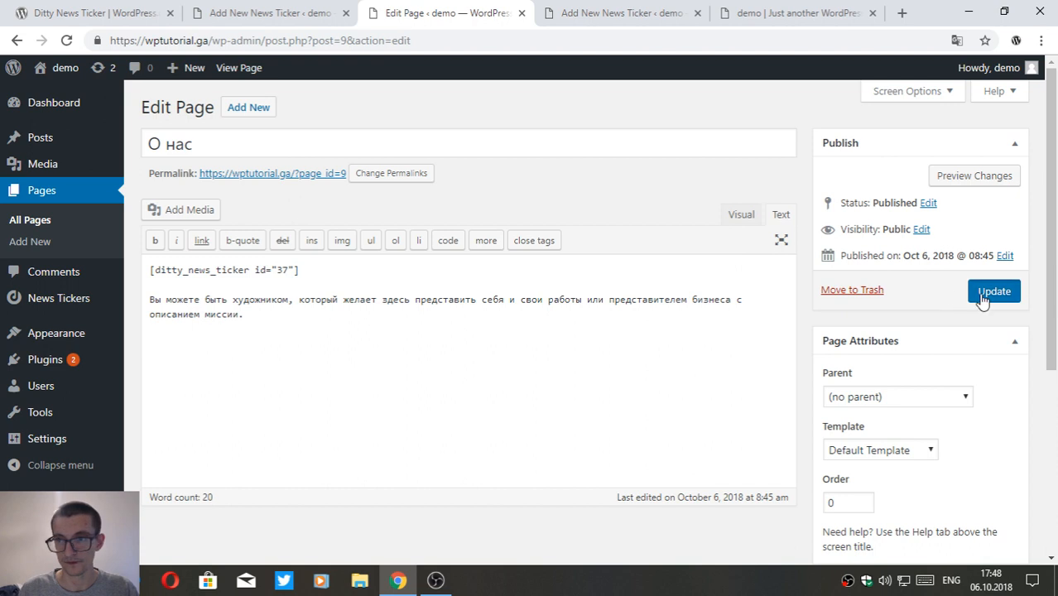
{"action": "left_click", "coordinate": [993, 291]}
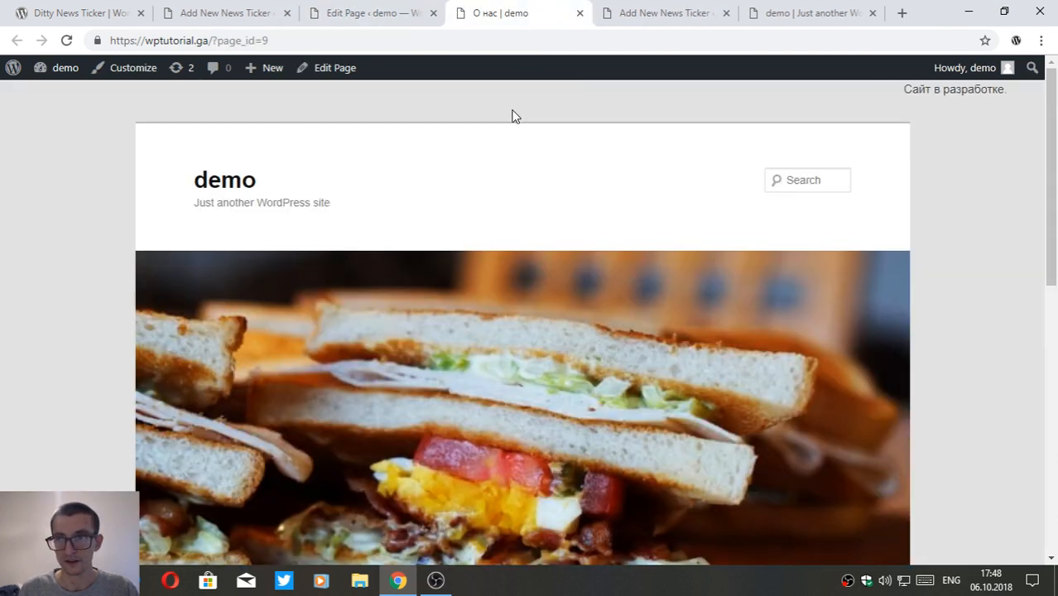
Check the ticker scrolling on the live О нас page, then return to ticker "2"'s editor.
{"action": "left_click", "coordinate": [662, 13]}
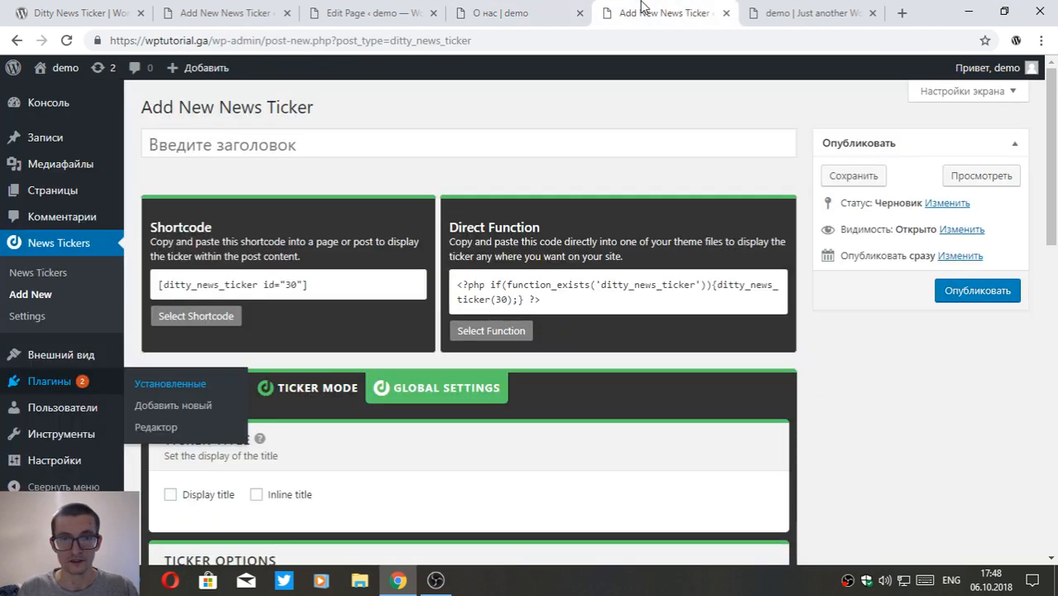
{"action": "mouse_move", "coordinate": [533, 186]}
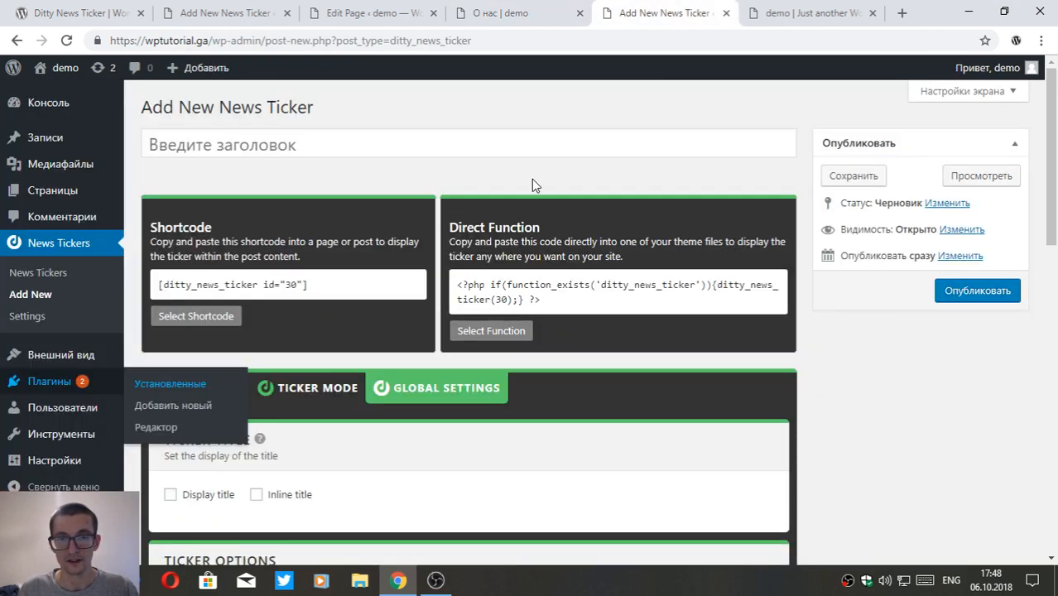
{"action": "left_click", "coordinate": [516, 14]}
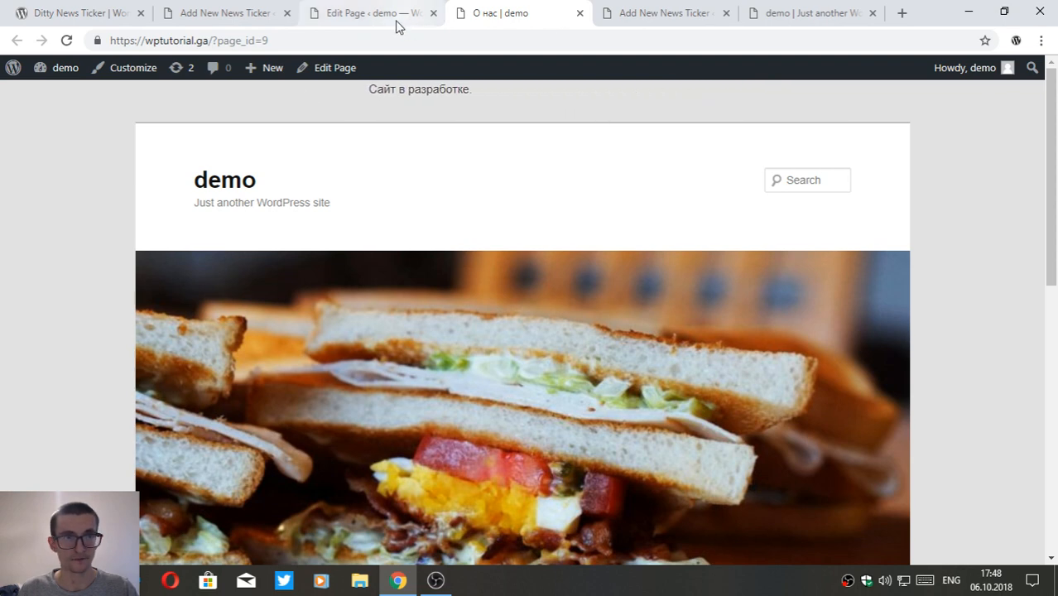
{"action": "left_click", "coordinate": [223, 13]}
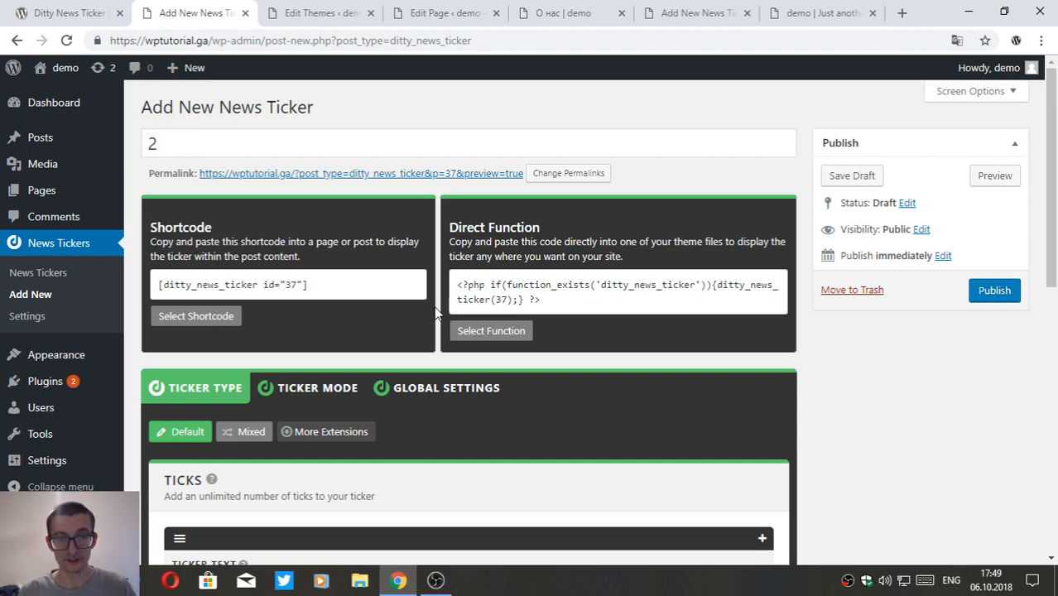
{"action": "mouse_move", "coordinate": [538, 282]}
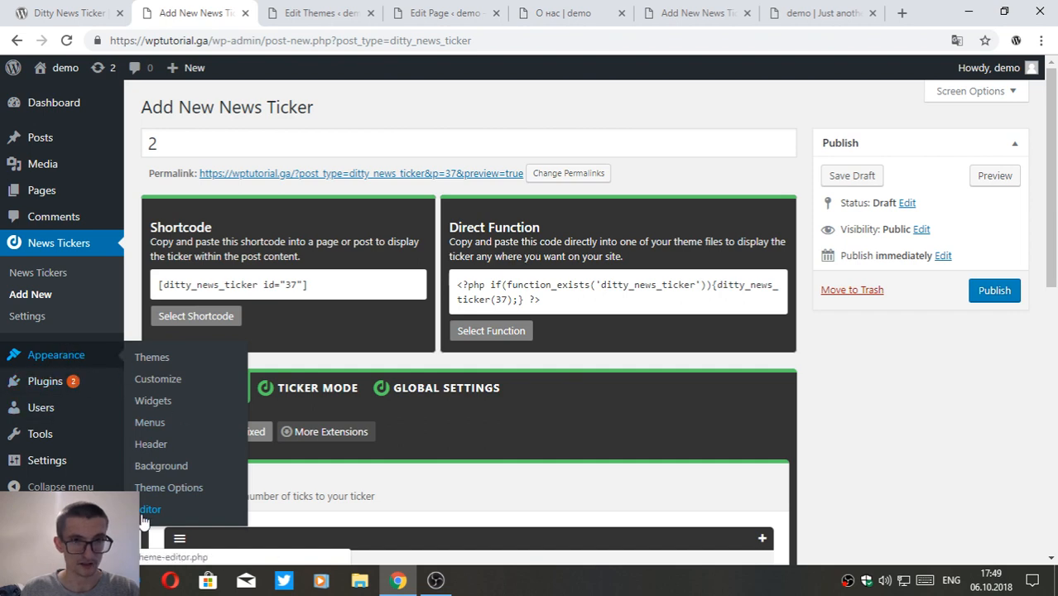
Go to Appearance > Editor to edit the Twenty Eleven theme files.
{"action": "left_click", "coordinate": [149, 510]}
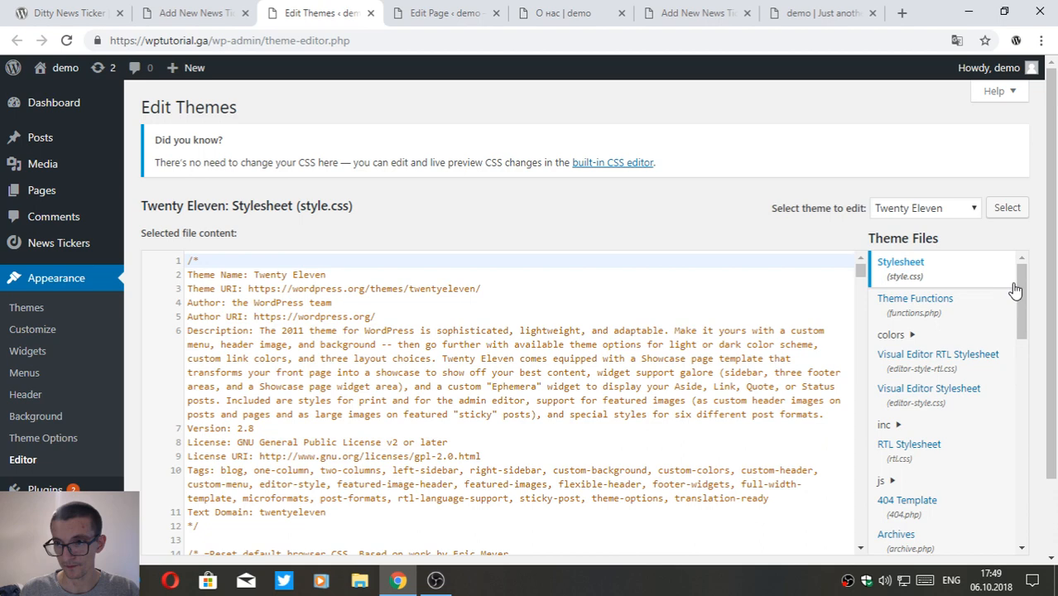
{"action": "scroll", "scroll_direction": "down", "scroll_amount": 3}
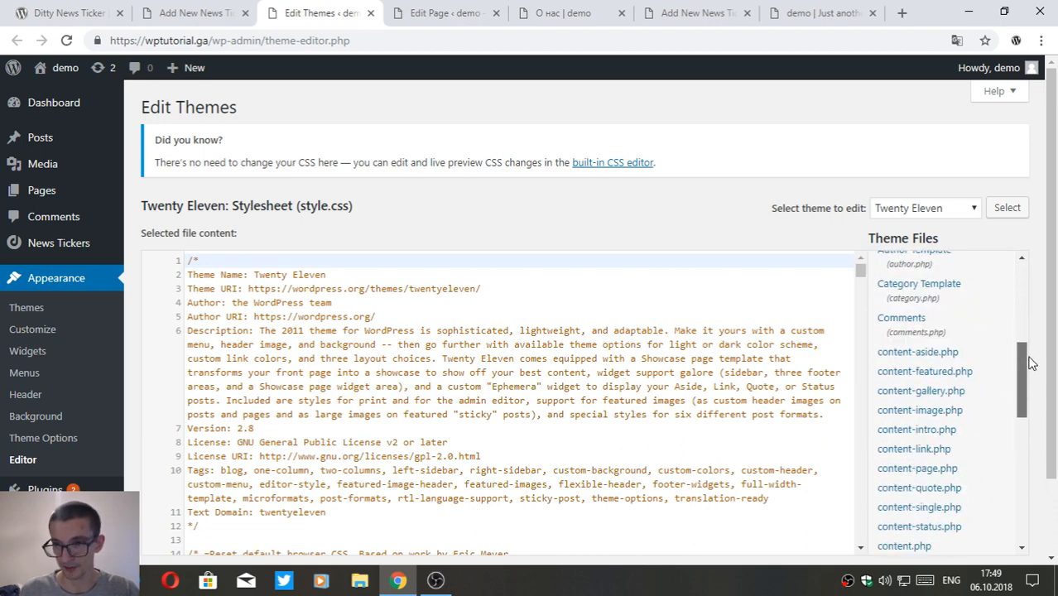
{"action": "scroll", "scroll_direction": "down", "scroll_amount": 3}
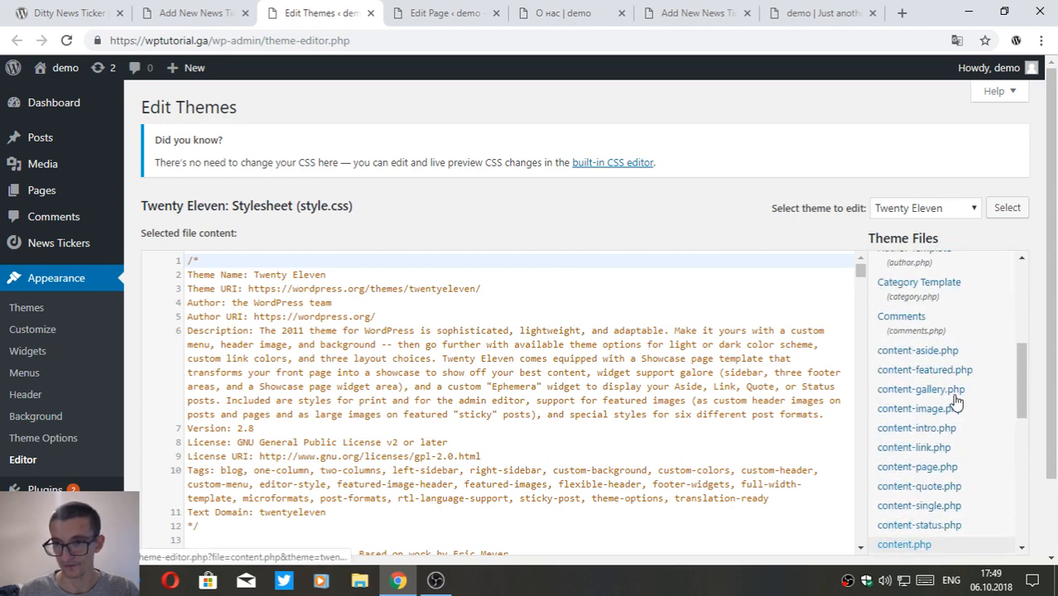
{"action": "scroll", "scroll_direction": "down", "scroll_amount": 3}
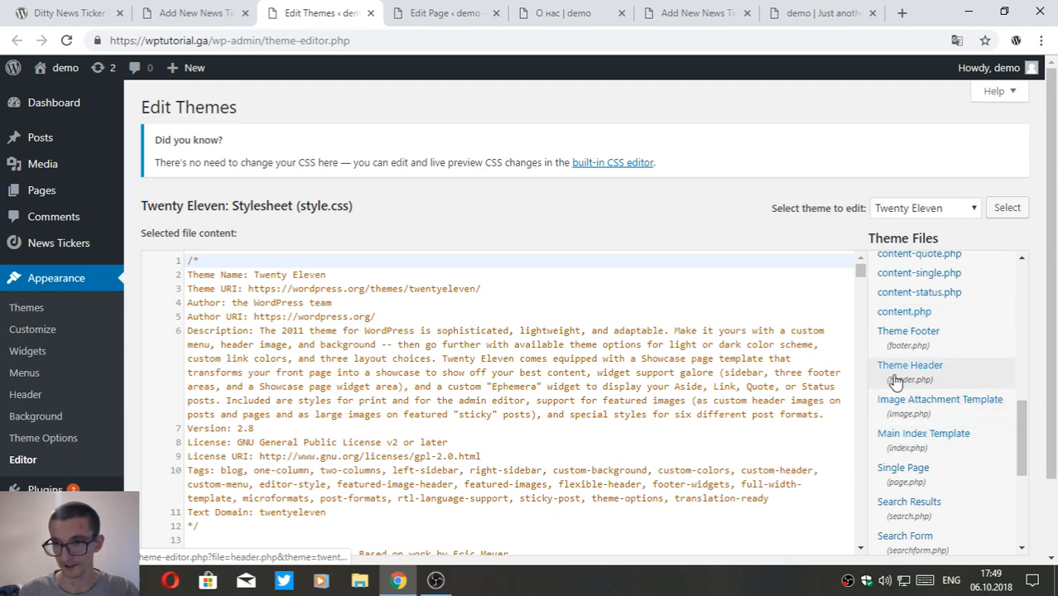
Locate the ditty_news_ticker(4) call in header.php, then switch back to ticker "2"'s editor.
{"action": "left_click", "coordinate": [908, 365]}
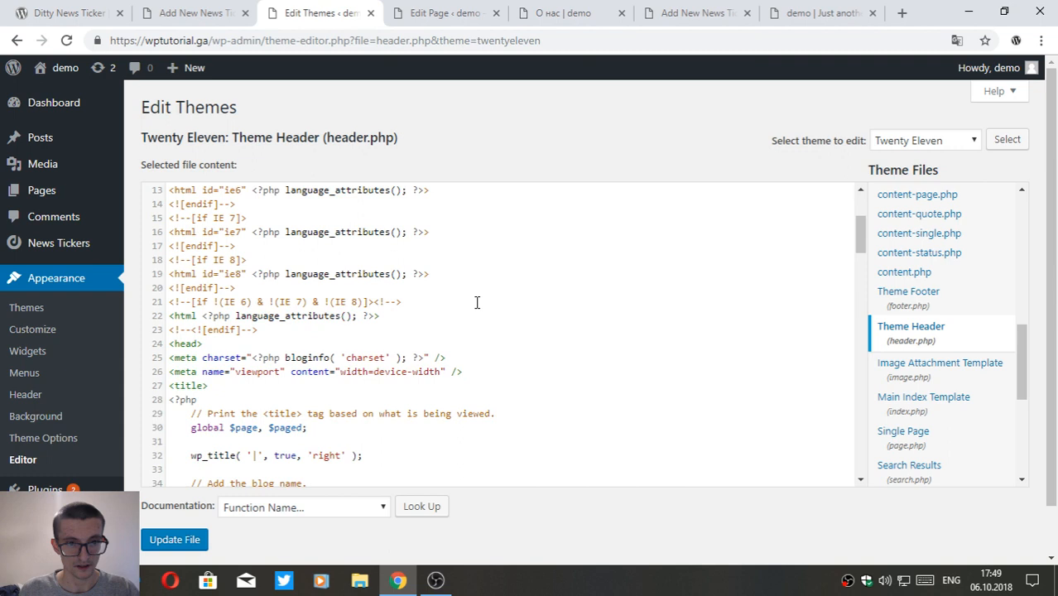
{"action": "scroll", "scroll_direction": "down", "scroll_amount": 3}
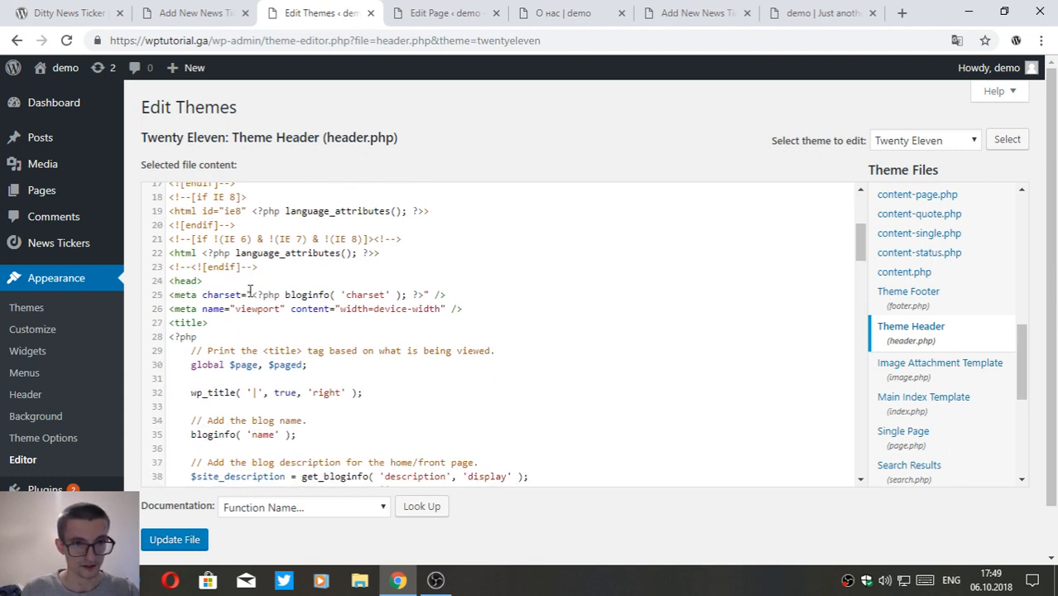
{"action": "scroll", "scroll_direction": "down", "scroll_amount": 3}
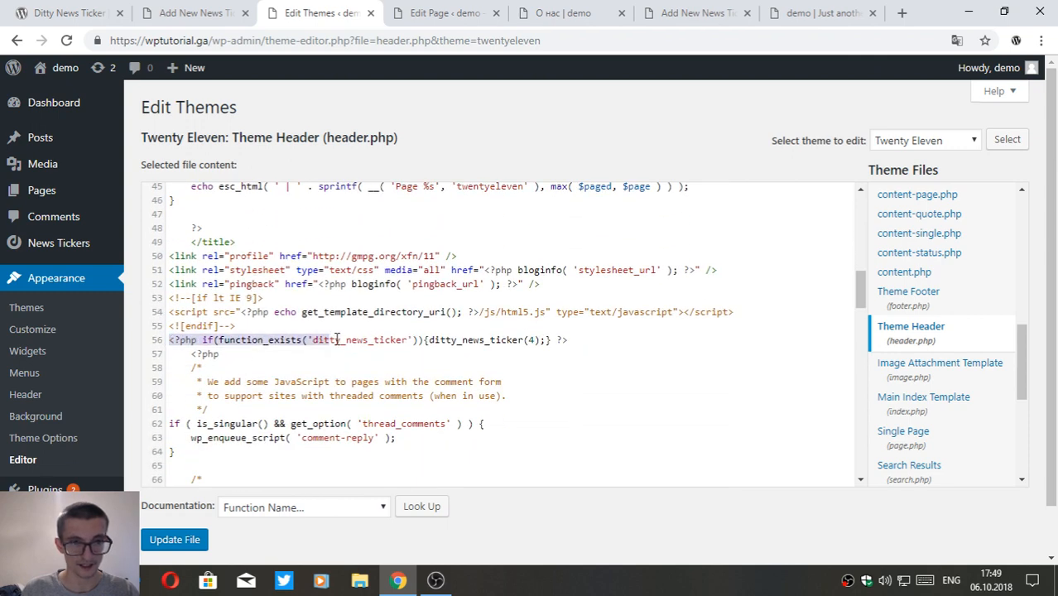
{"action": "right_click", "coordinate": [364, 339]}
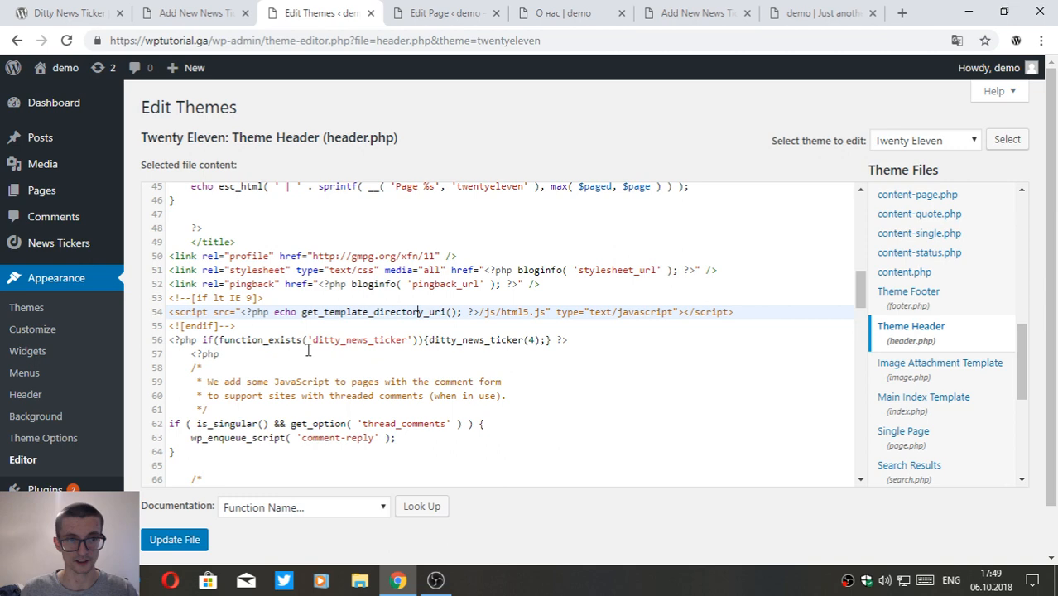
{"action": "left_click", "coordinate": [195, 13]}
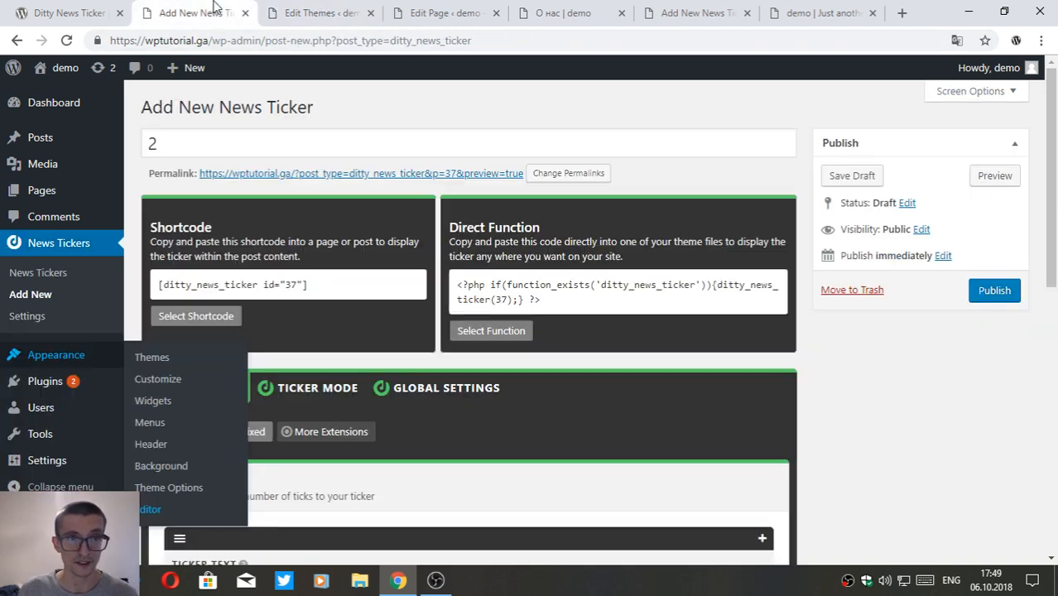
Copy ticker "2"'s direct function and replace header.php's call with ditty_news_ticker(37).
{"action": "scroll", "scroll_direction": "down", "scroll_amount": 3}
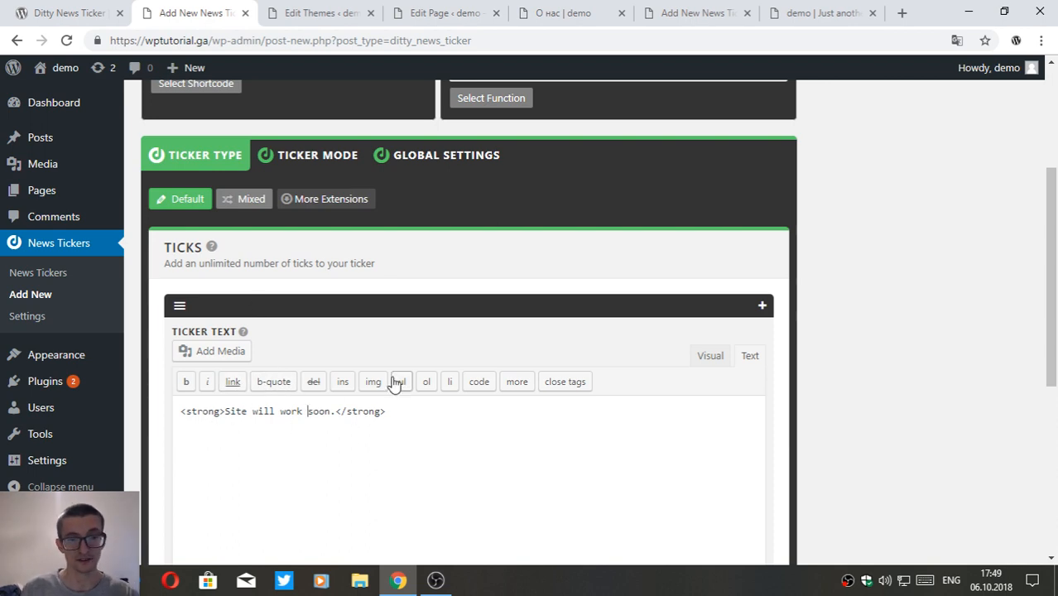
{"action": "scroll", "scroll_direction": "up", "scroll_amount": 3}
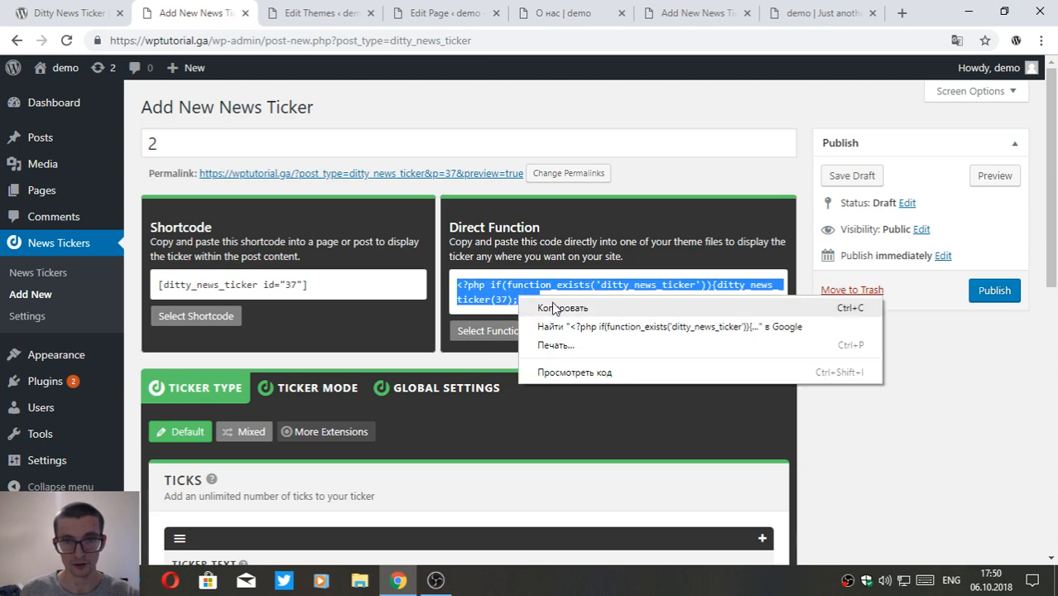
{"action": "left_click", "coordinate": [317, 13]}
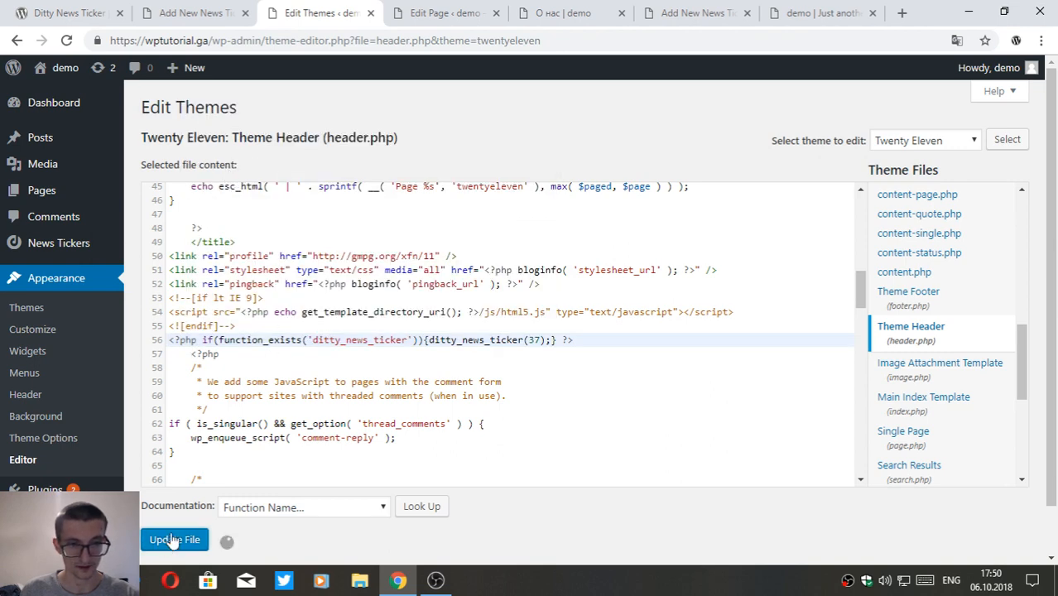
Save header.php with Update File, check the live О нас page, and return to ticker "2"'s editor.
{"action": "left_click", "coordinate": [570, 14]}
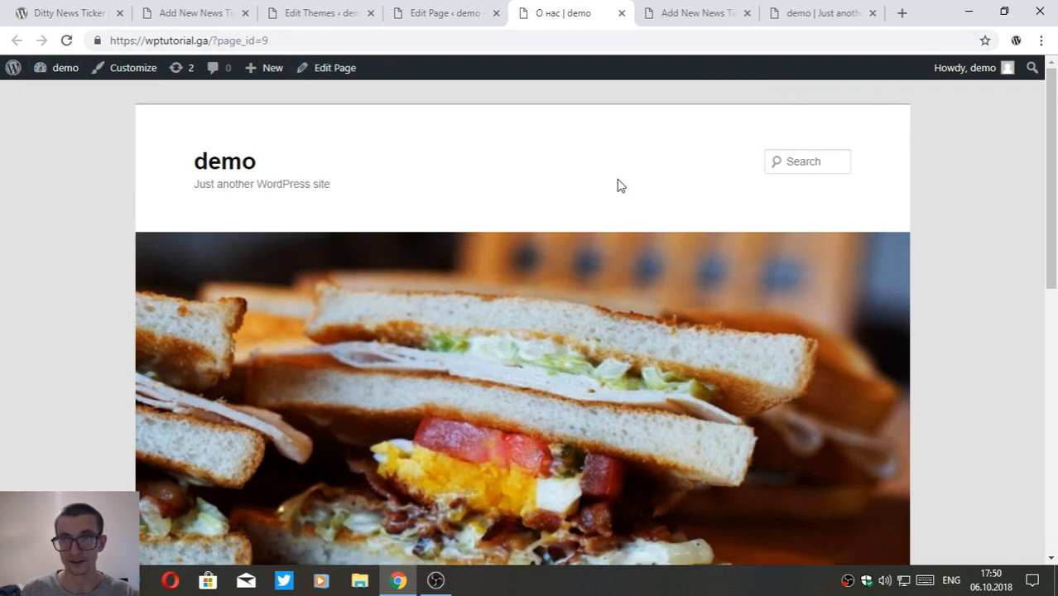
{"action": "mouse_move", "coordinate": [375, 157]}
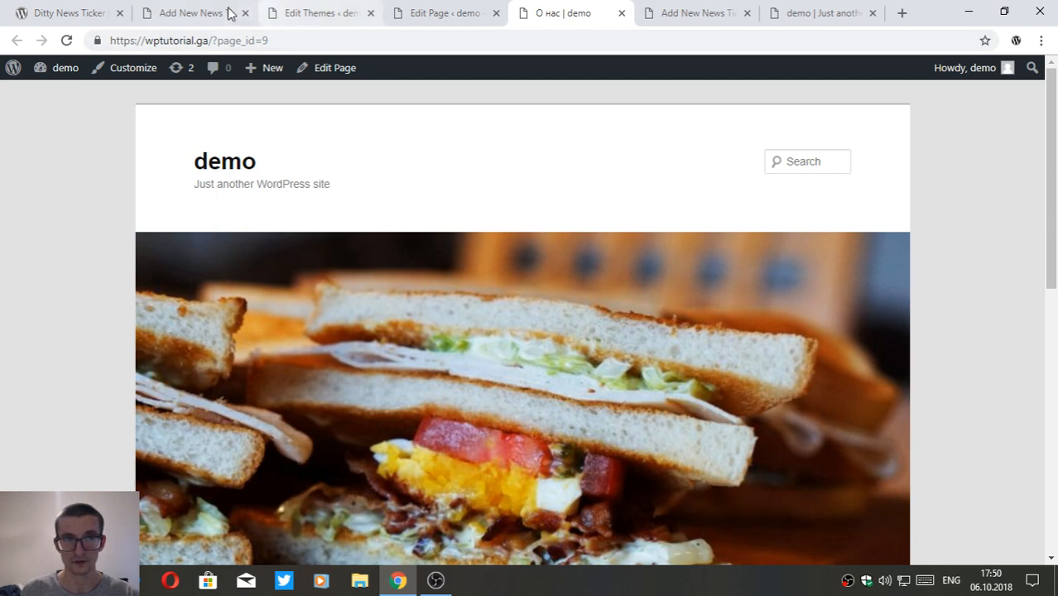
{"action": "left_click", "coordinate": [195, 14]}
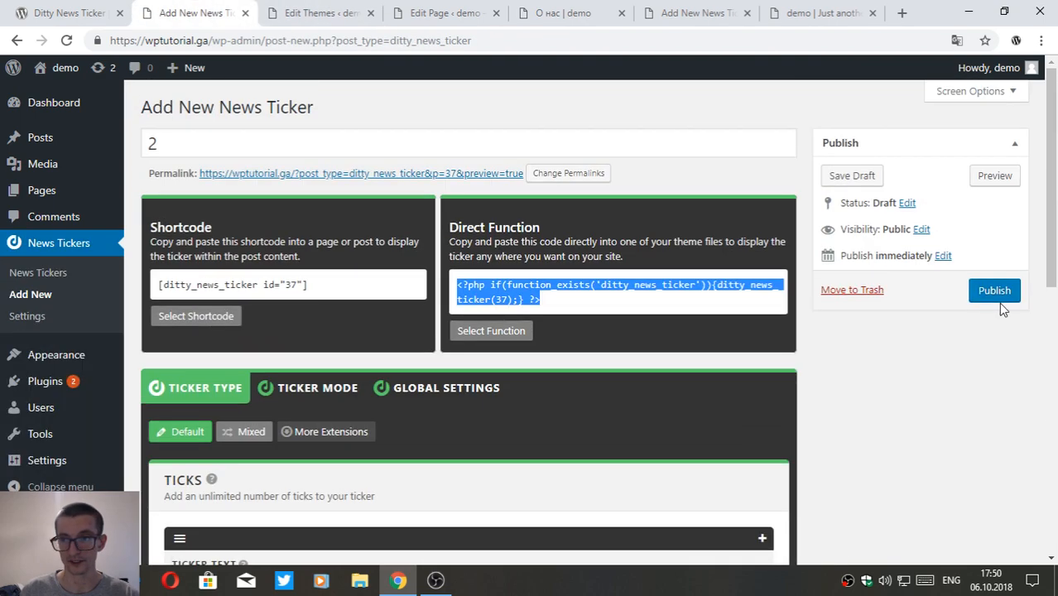
Publish ticker '2' and view 'Site will work soon.' in the home page header.
{"action": "left_click", "coordinate": [993, 291]}
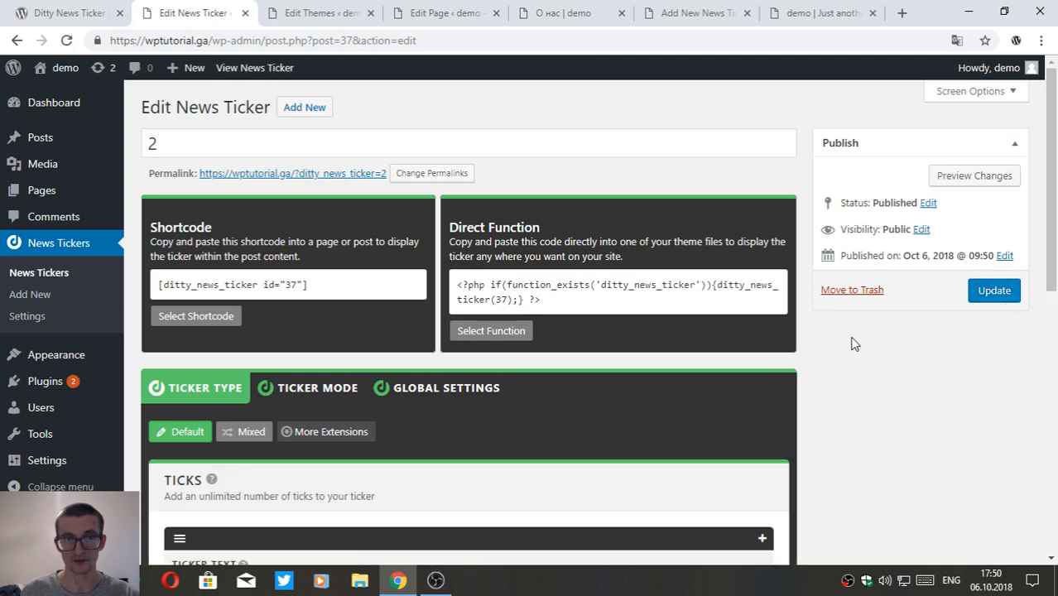
{"action": "left_click", "coordinate": [570, 14]}
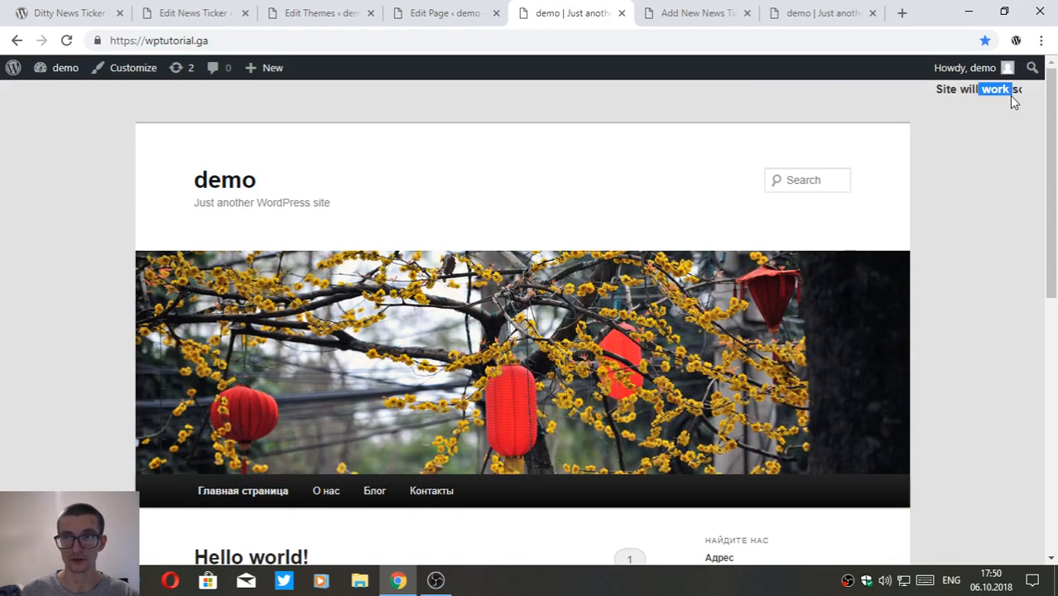
{"action": "left_click", "coordinate": [318, 13]}
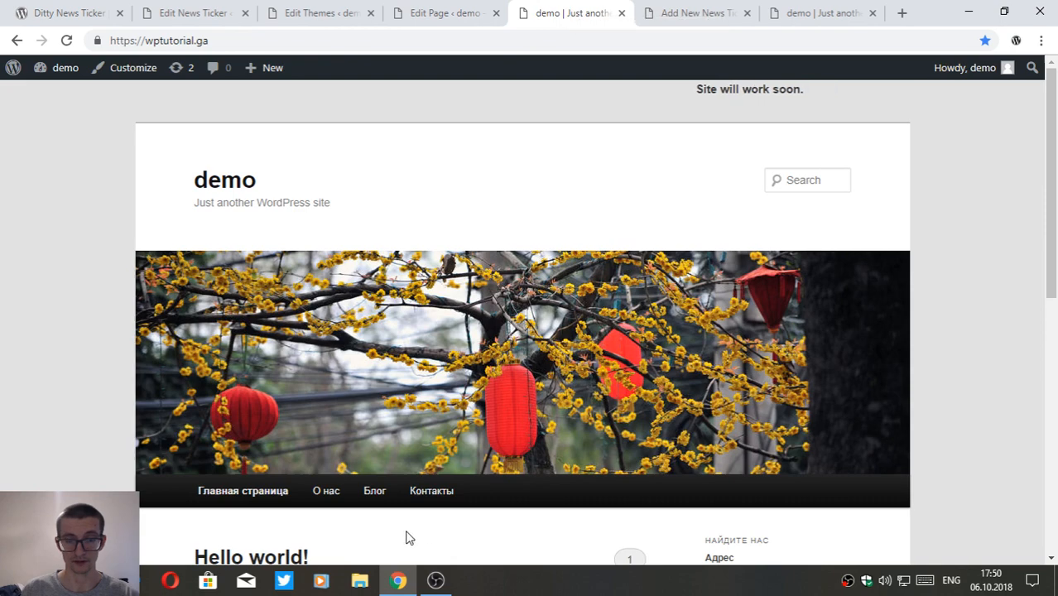
{"action": "left_click", "coordinate": [433, 579]}
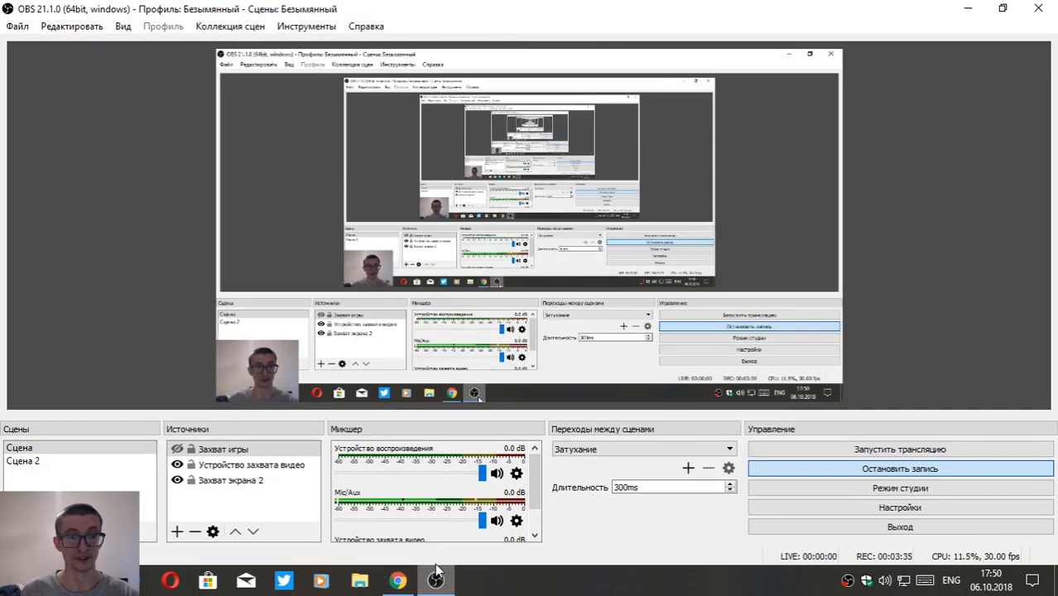